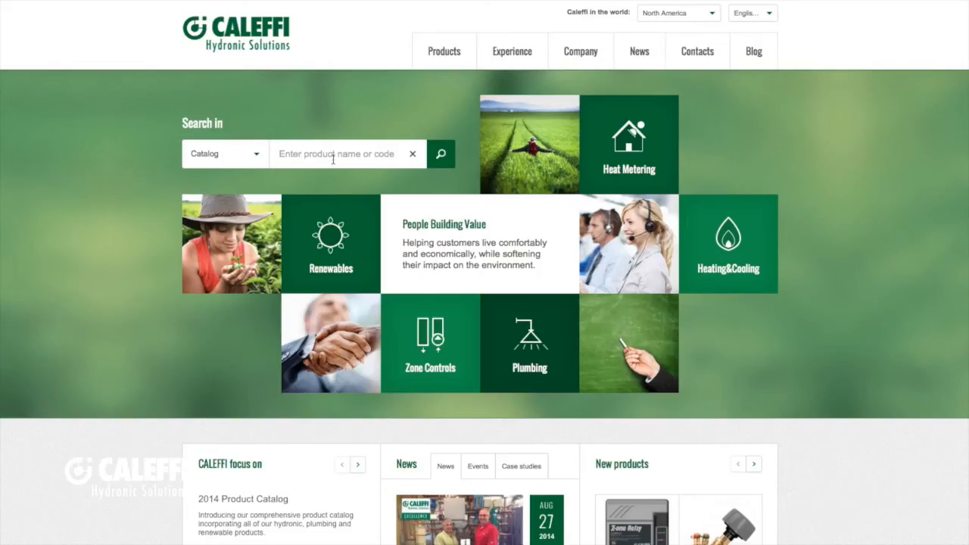
- Search the catalog for 'ZVR', returning the single ZVR Z-one Relay result
text(ZVR)
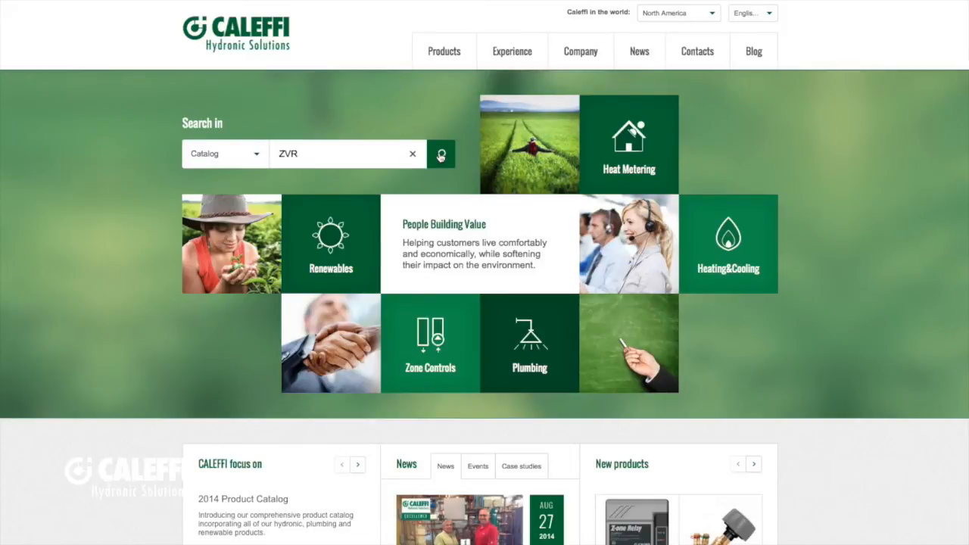
click(441, 155)
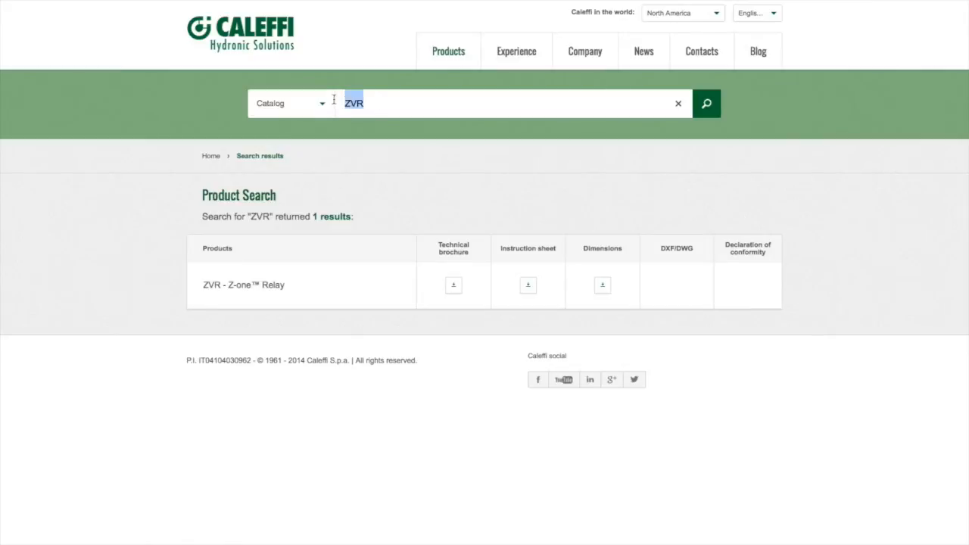
- Search the catalog for 'ZSR' via the autocomplete suggestion, listing ZSR, ZSR101 and NA103
text(ZS)
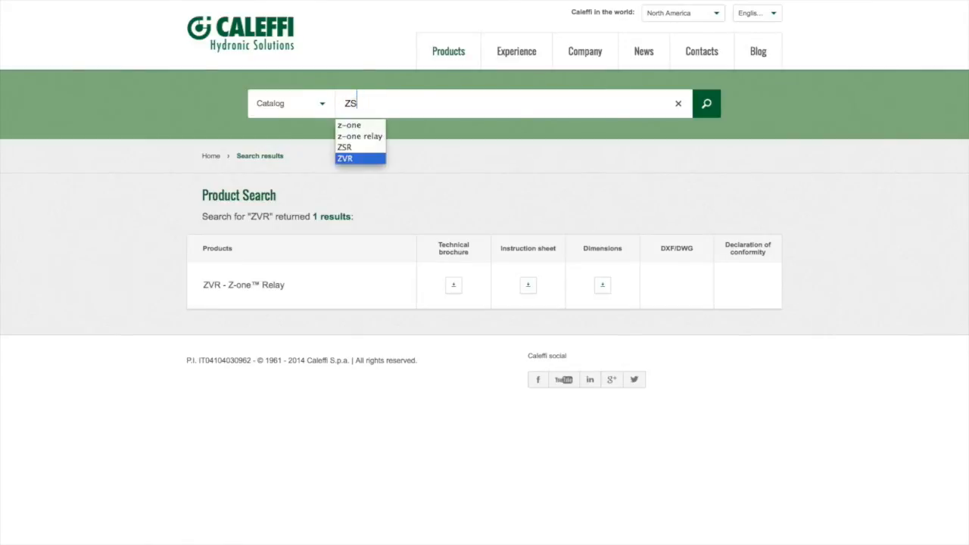
click(345, 145)
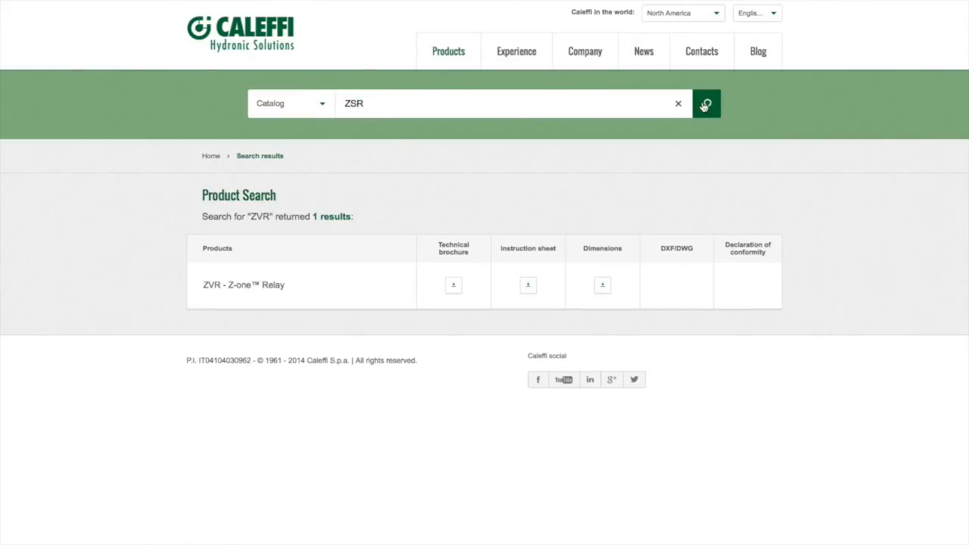
click(705, 103)
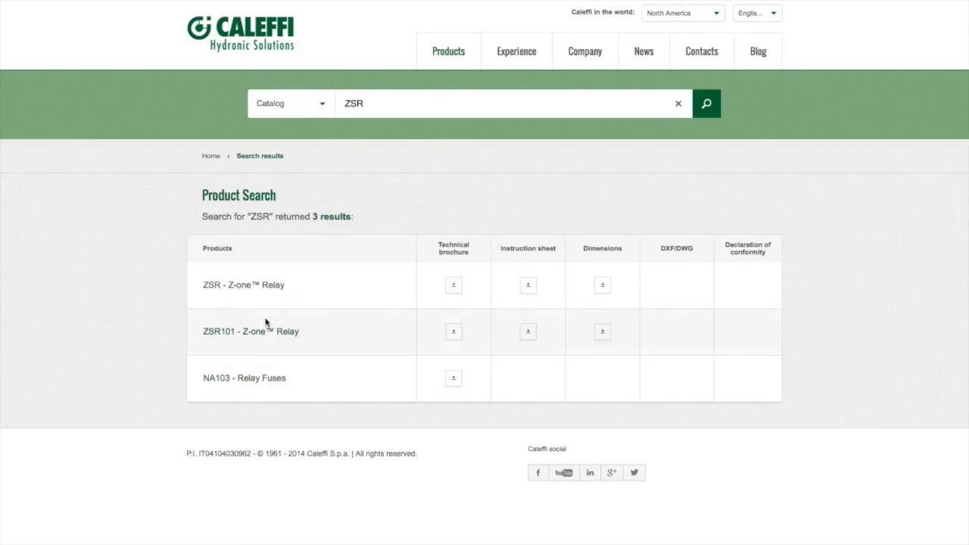
mouse_move(263, 333)
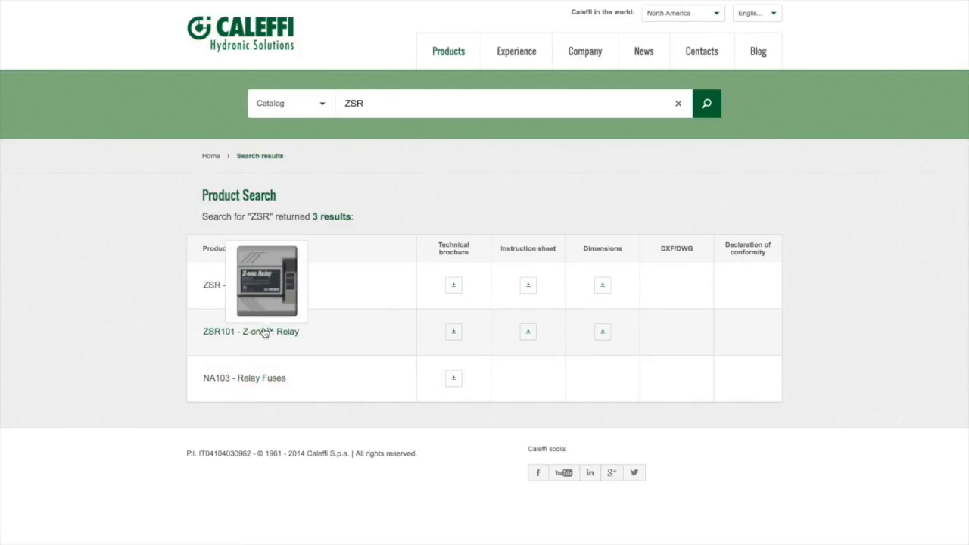
- Go to the ZSR101 Z-one Relay product page and view its Wiring Guide PDF
click(251, 330)
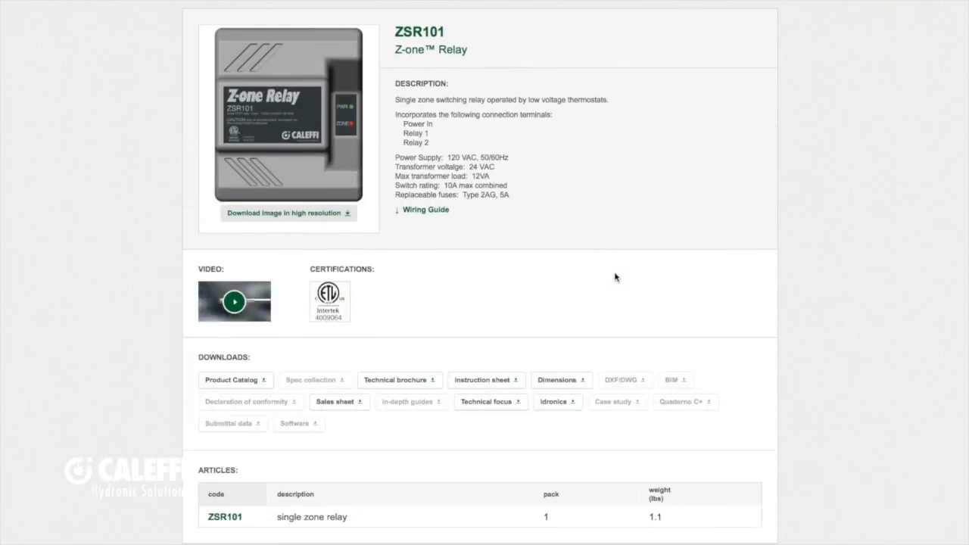
mouse_move(525, 212)
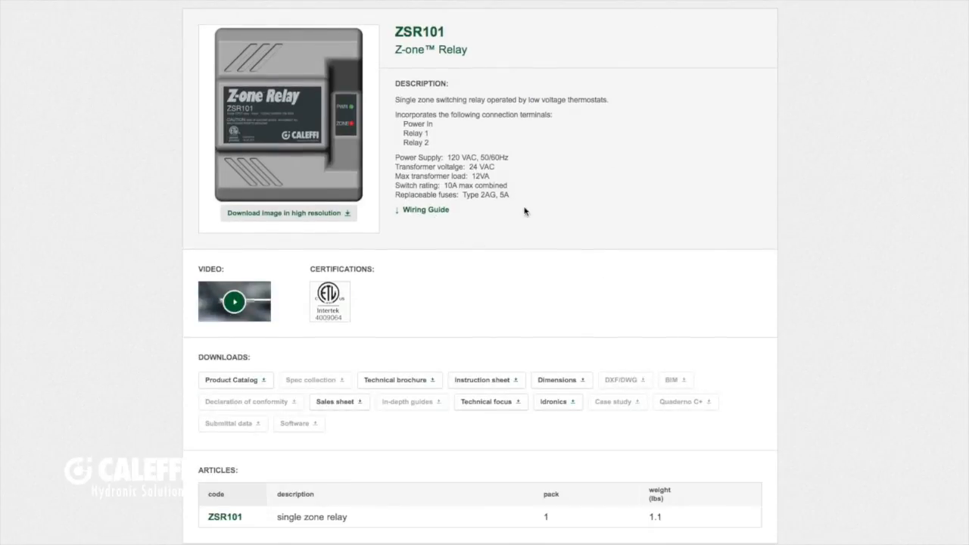
mouse_move(400, 227)
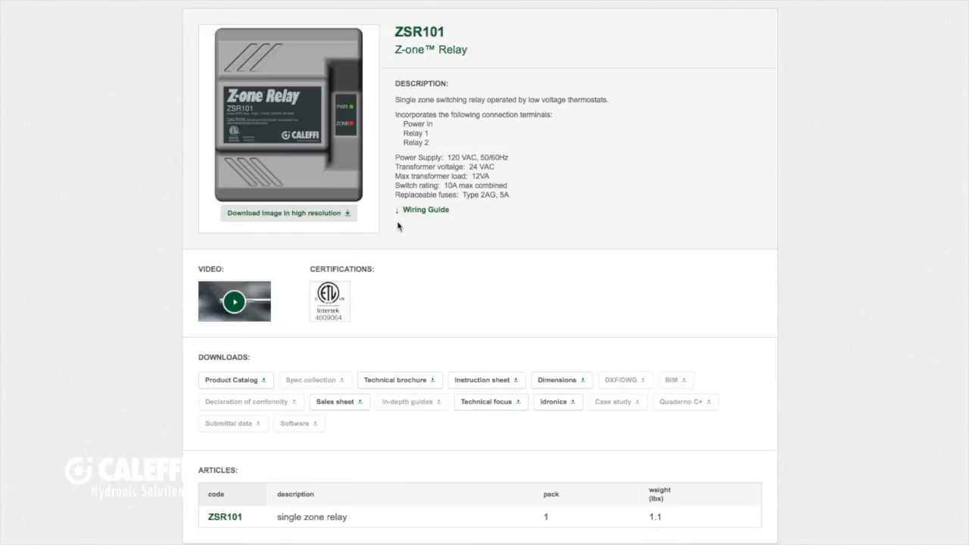
mouse_move(421, 214)
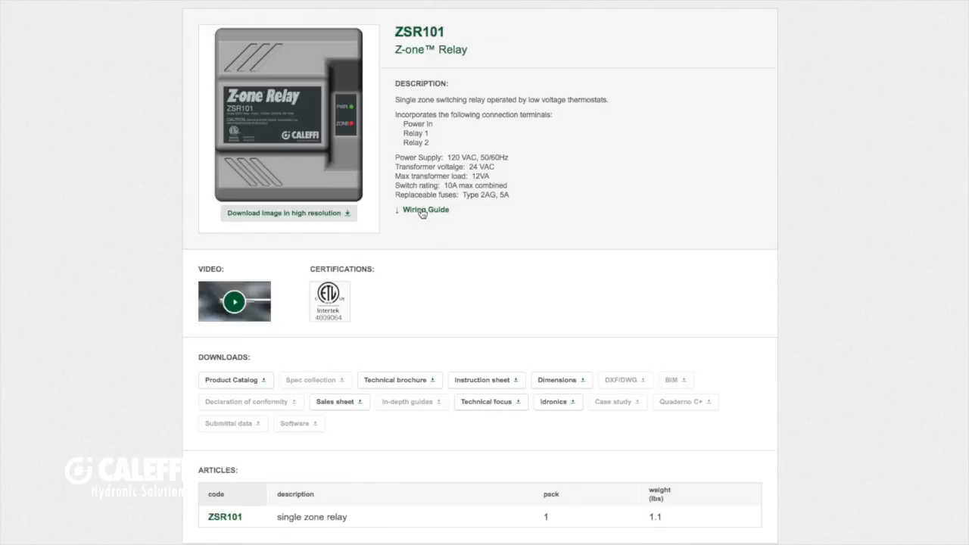
click(425, 209)
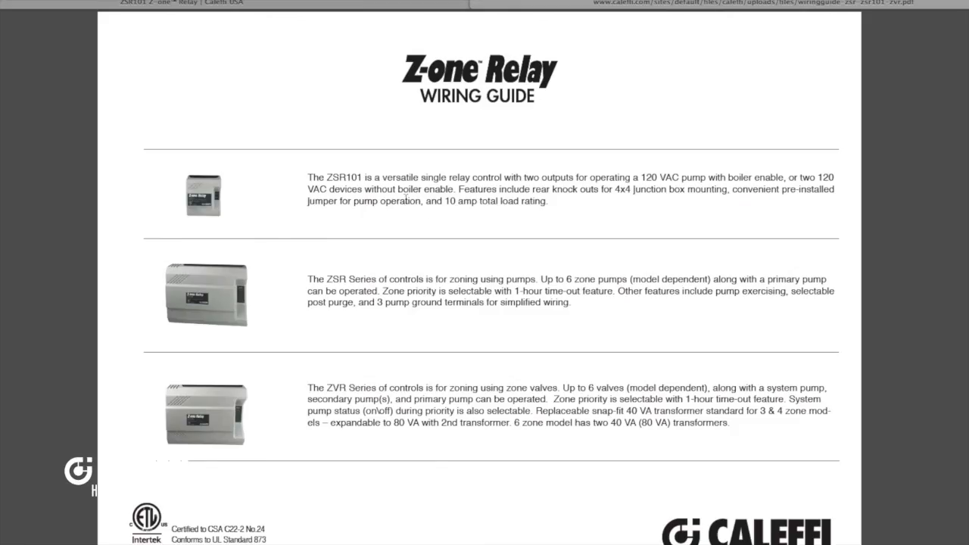